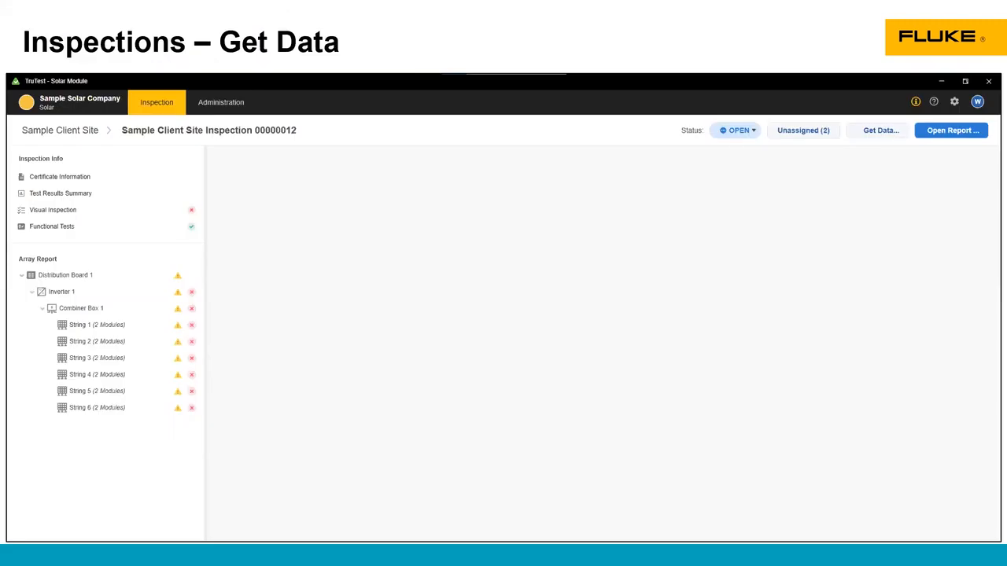
# Show the Get Data options for inspection 00000012 at Sample Client Site
pyautogui.click(878, 129)
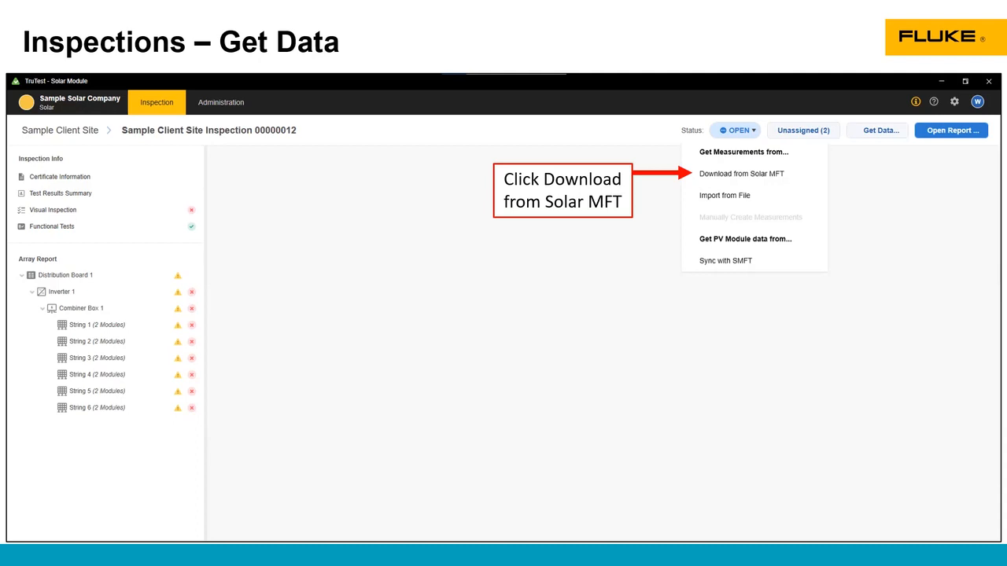
# Start Download from Solar MFT, listing the four client sites found in its memory
pyautogui.click(741, 173)
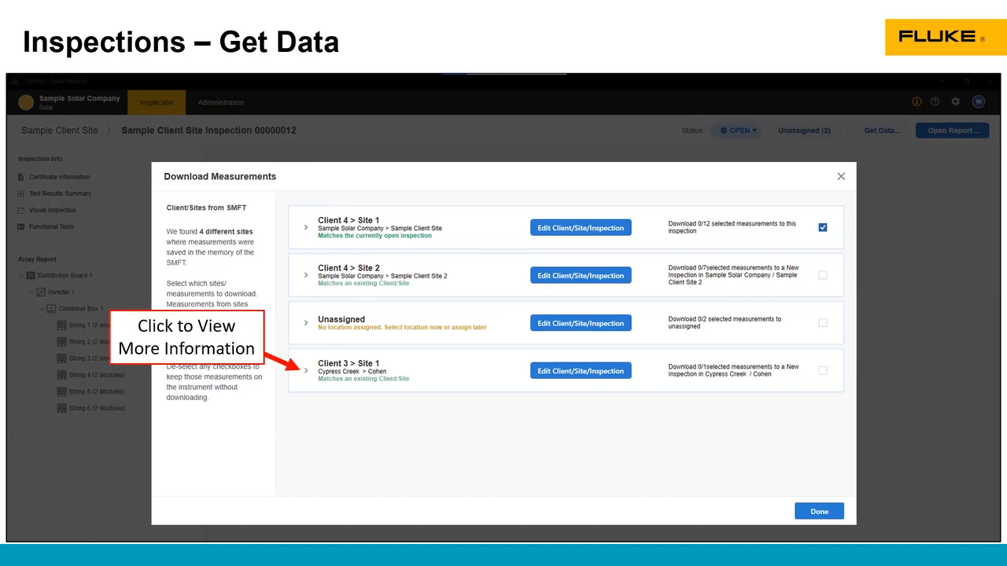
pyautogui.click(305, 227)
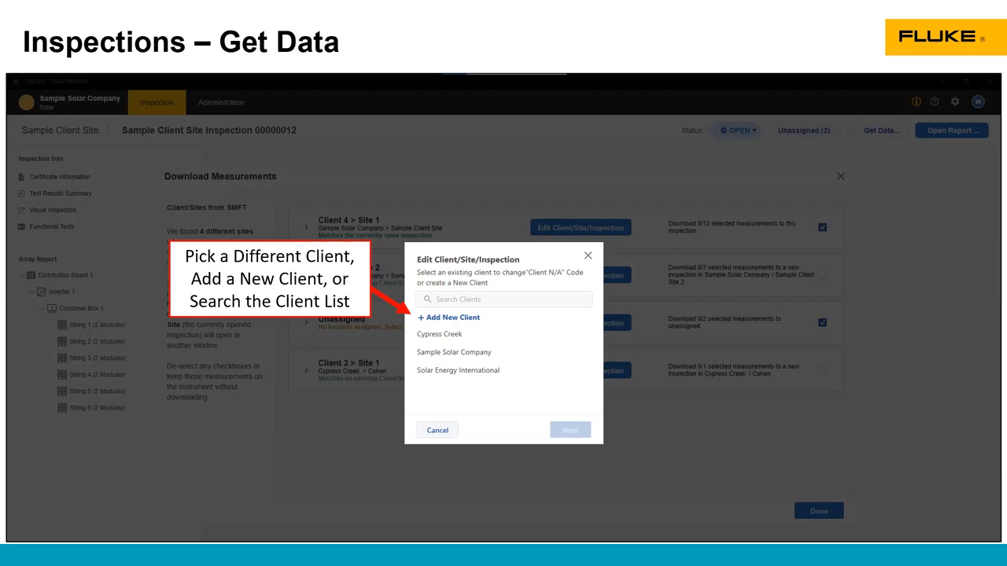
# Return to inspection 00000012 and show the Get Data options again
pyautogui.click(879, 129)
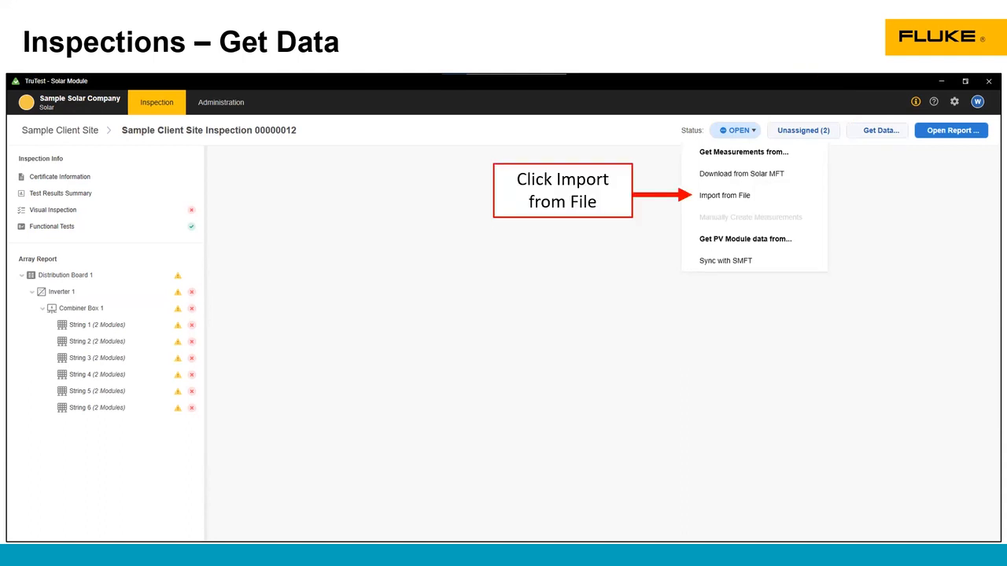
# Import measurements into the inspection from a file via Import from File
pyautogui.click(723, 195)
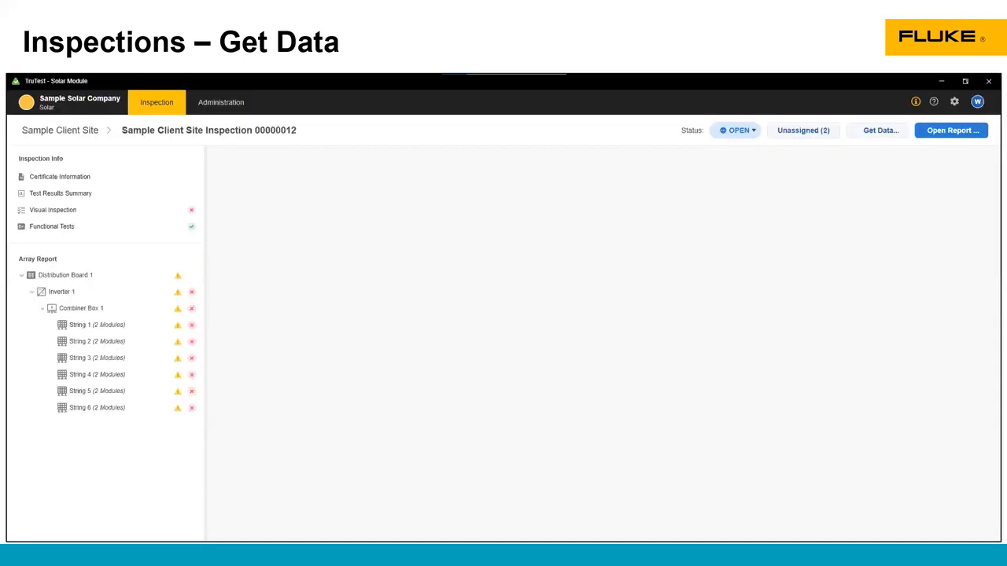
# Choose Sync with SMFT to show the PV Modules list of module models to send
pyautogui.click(879, 129)
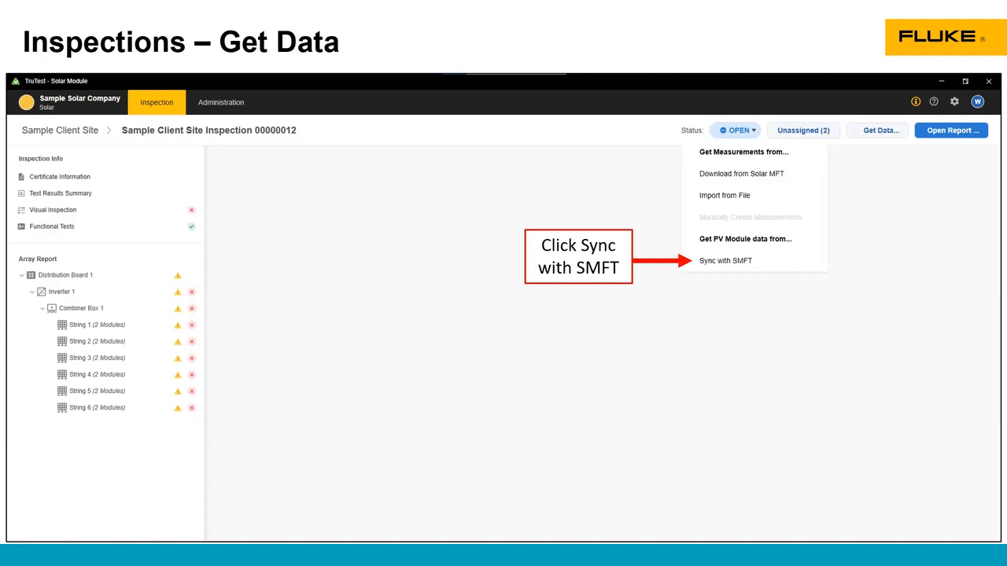
pyautogui.click(723, 261)
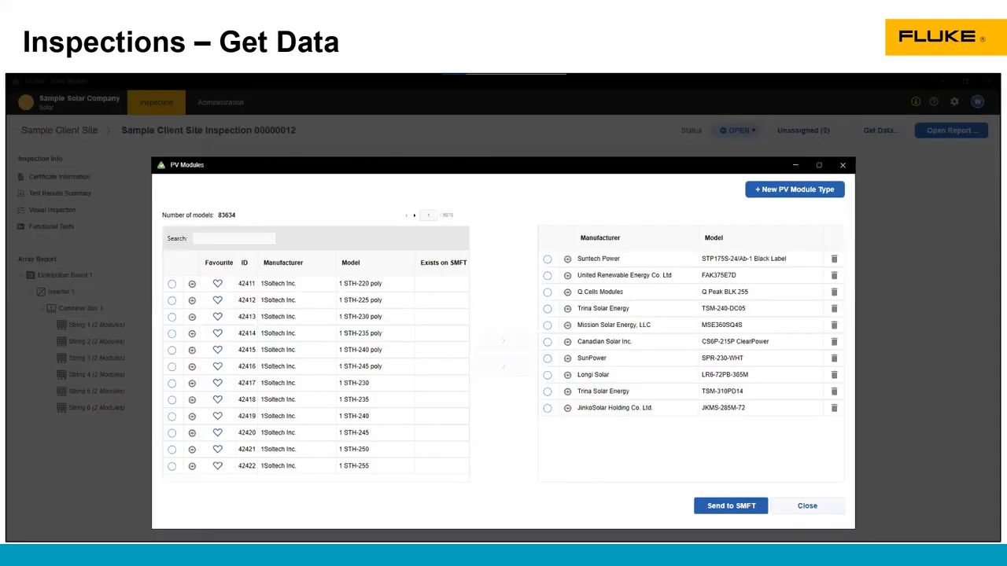